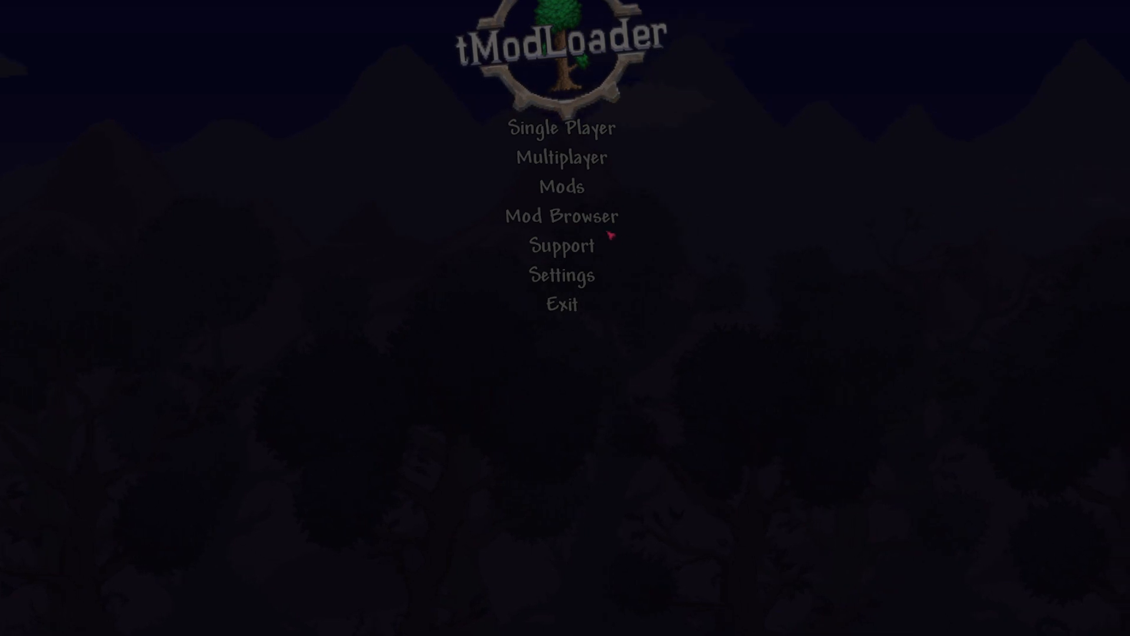
- Verify integrity of tModLoader's game files from Properties > Local Files and dismiss the all-passed report
click(558, 186)
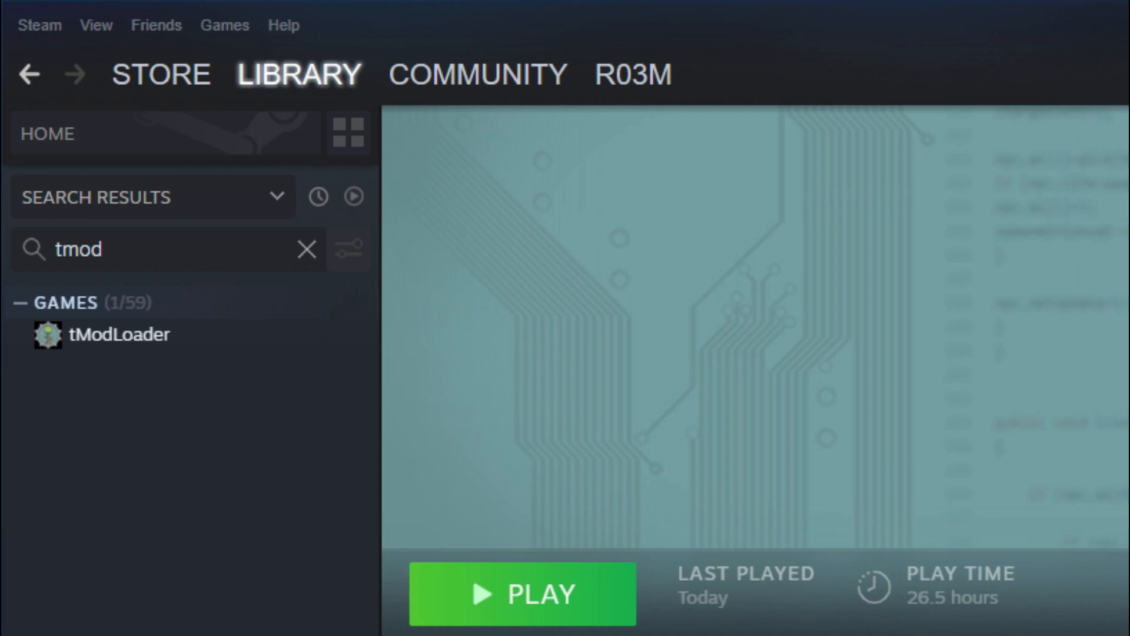
mouse_move(224, 395)
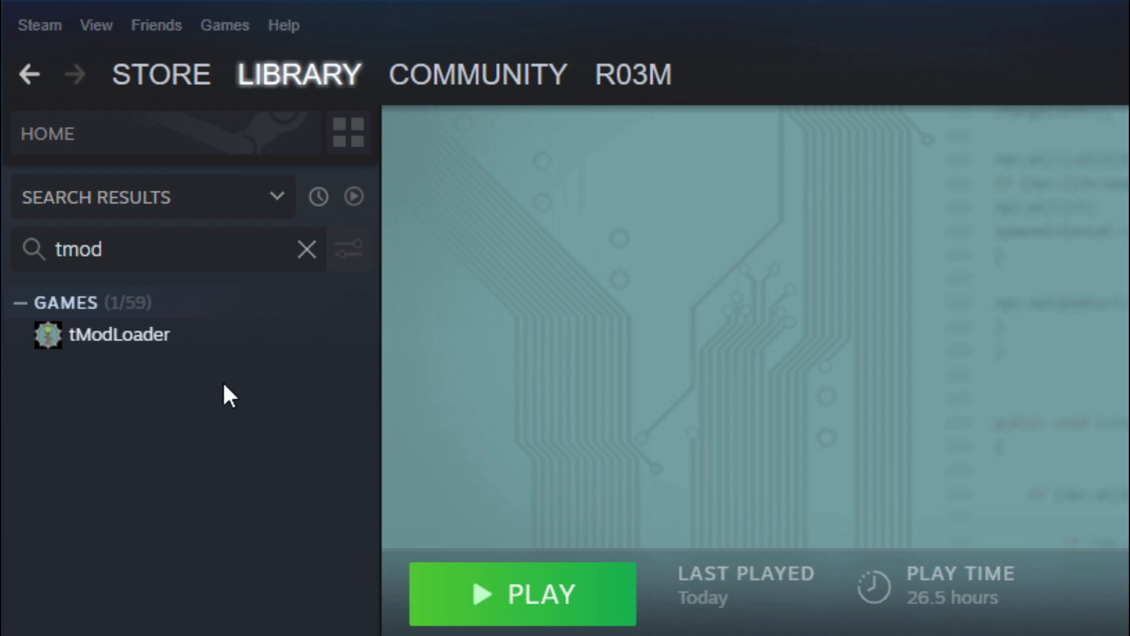
right_click(118, 335)
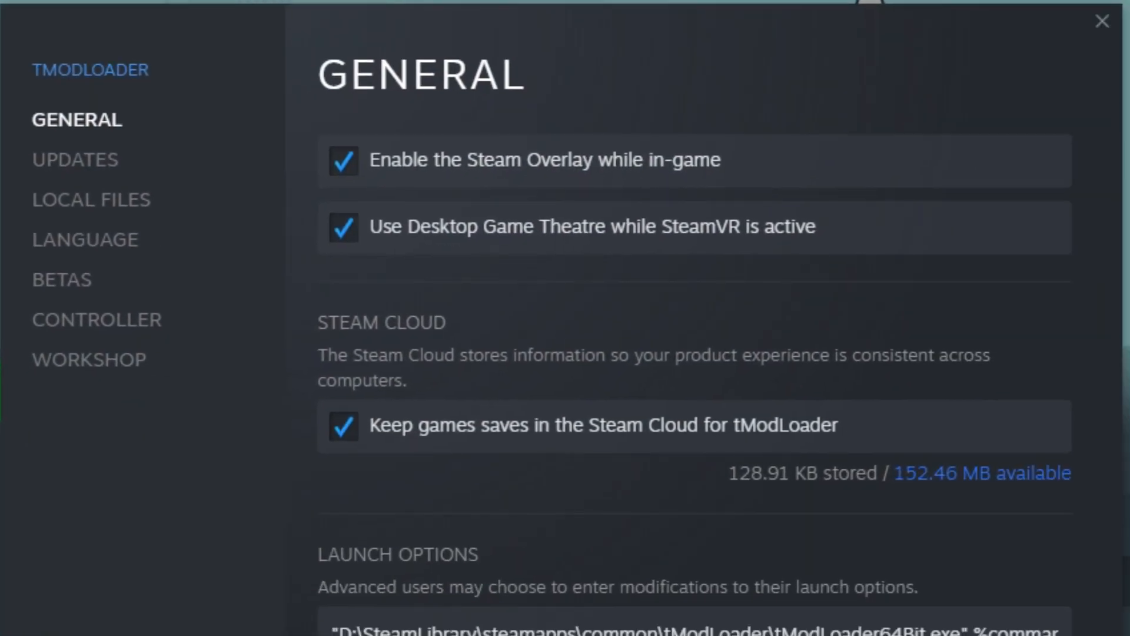
click(90, 199)
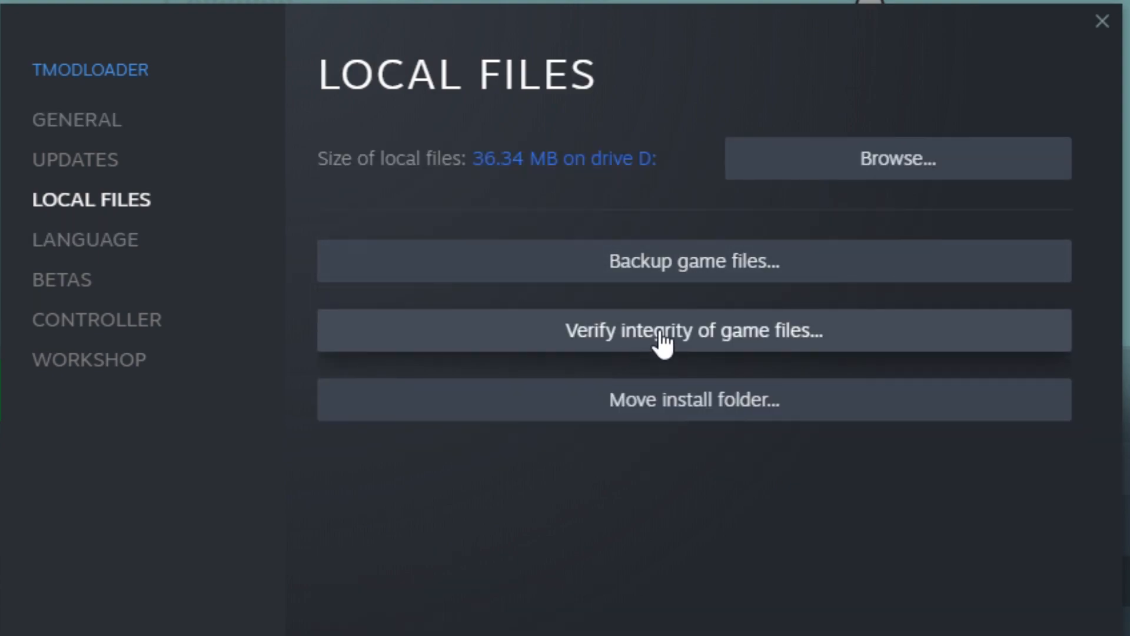
click(667, 331)
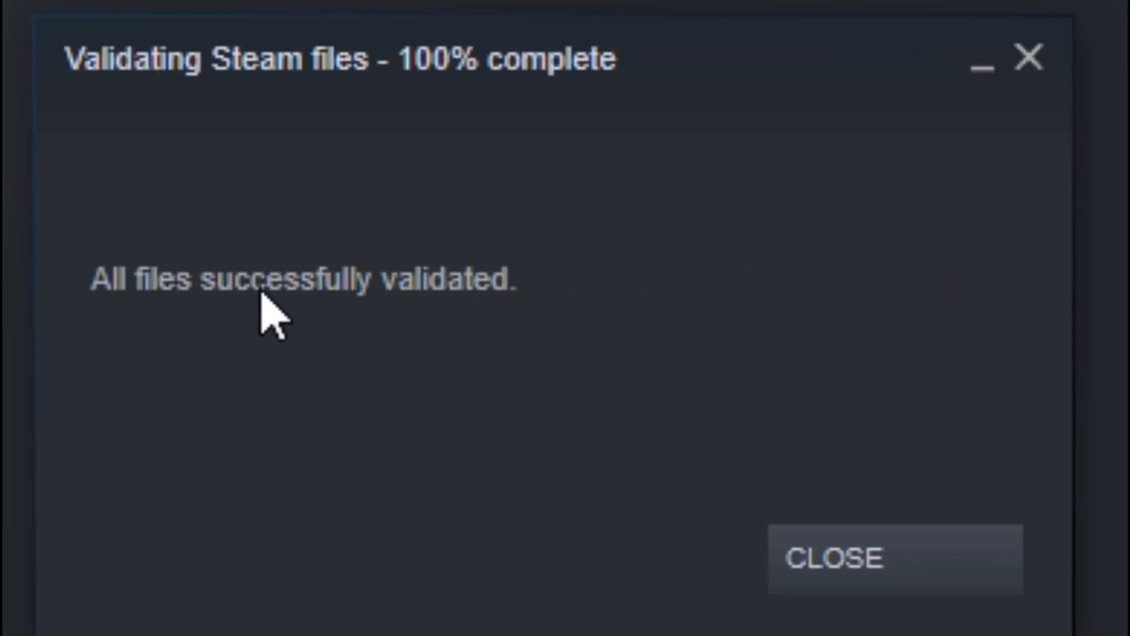
mouse_move(355, 401)
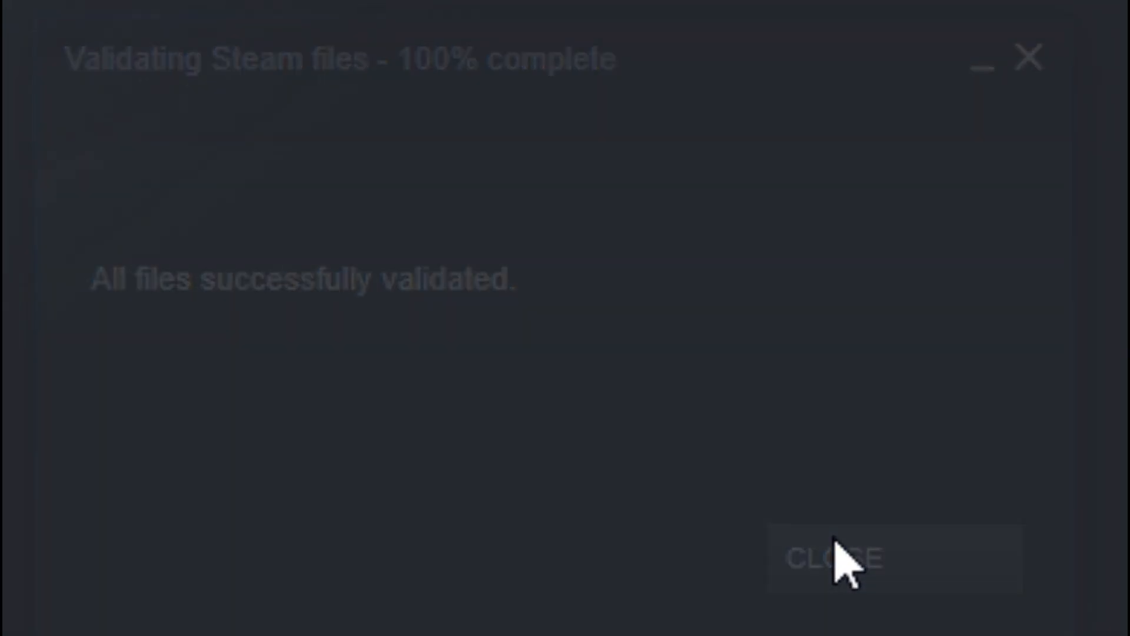
click(834, 558)
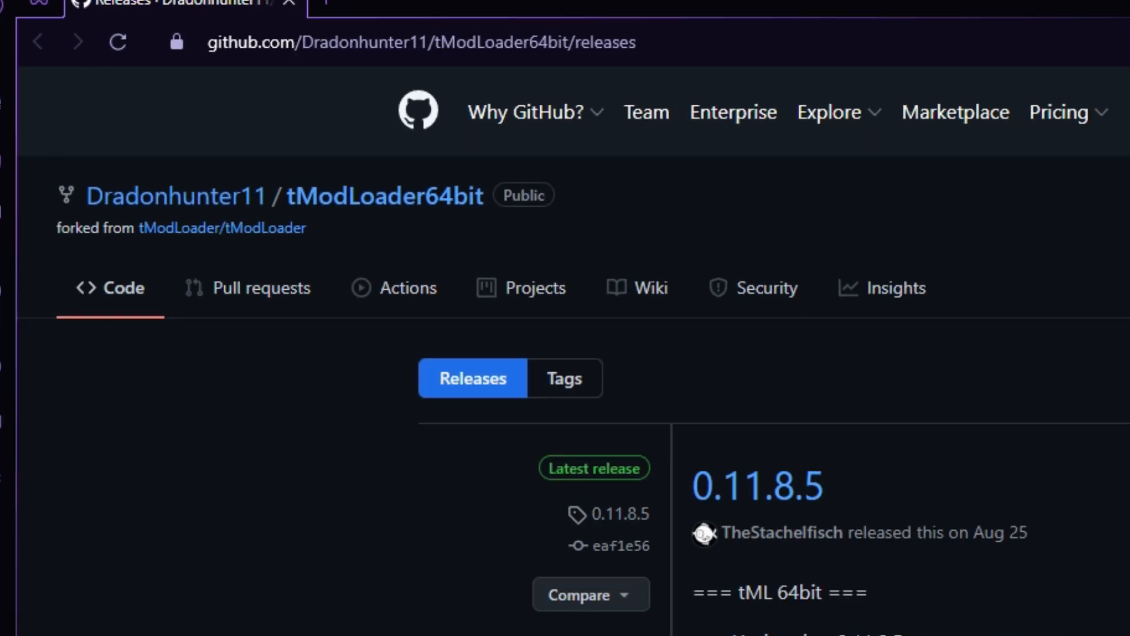
- Download tModLoader64bit-Windows.zip from the Assets of release 0.11.8.5
scroll(down, 3)
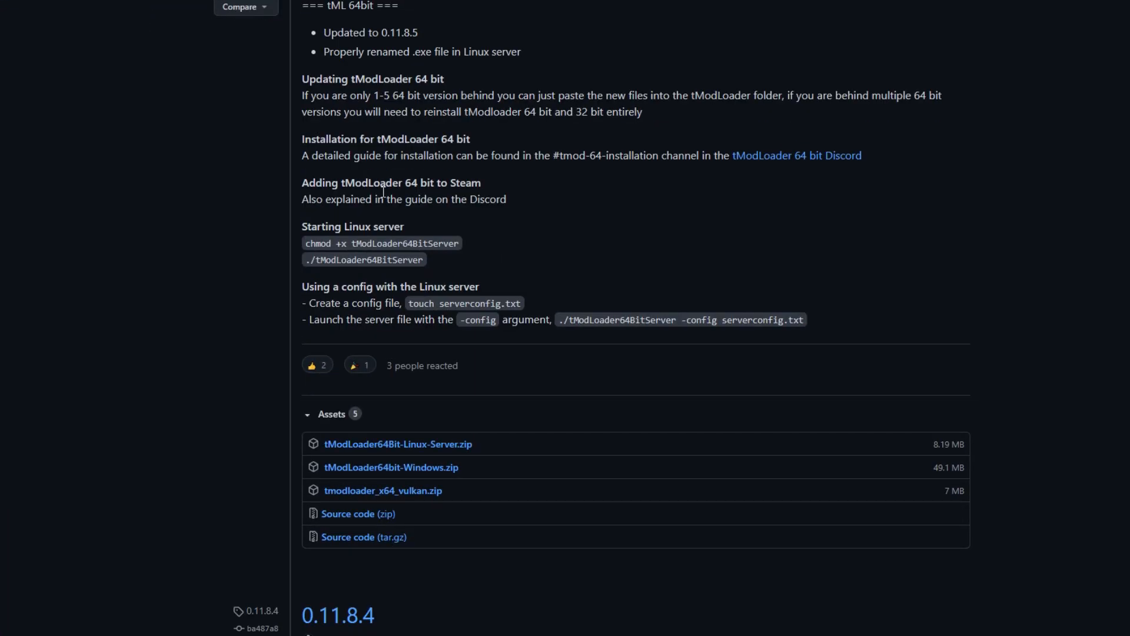
scroll(down, 3)
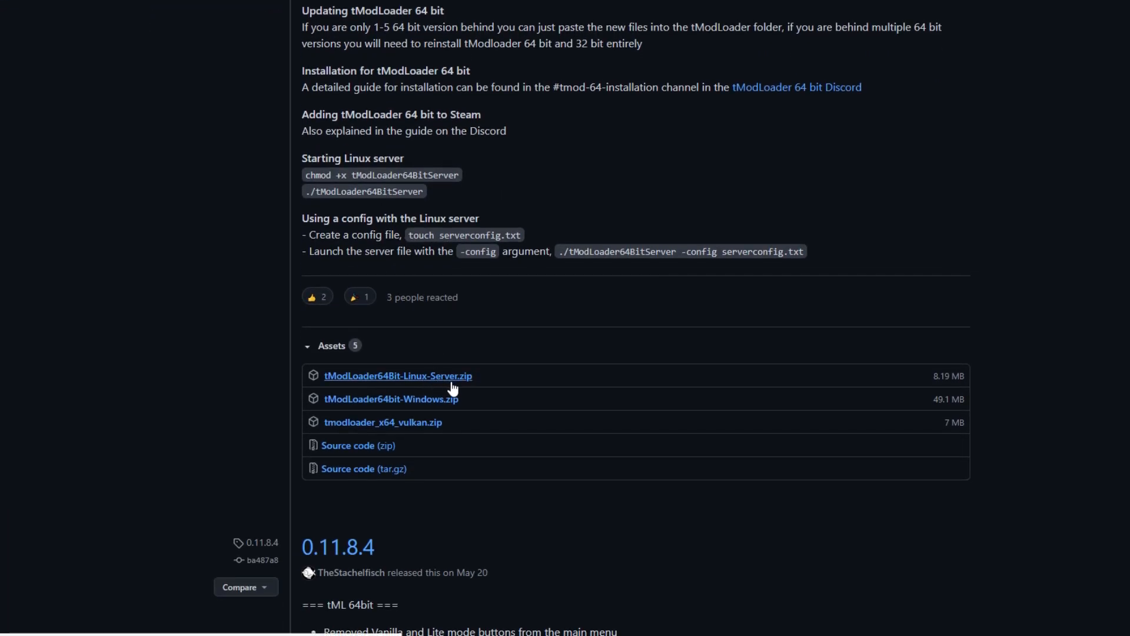
mouse_move(439, 408)
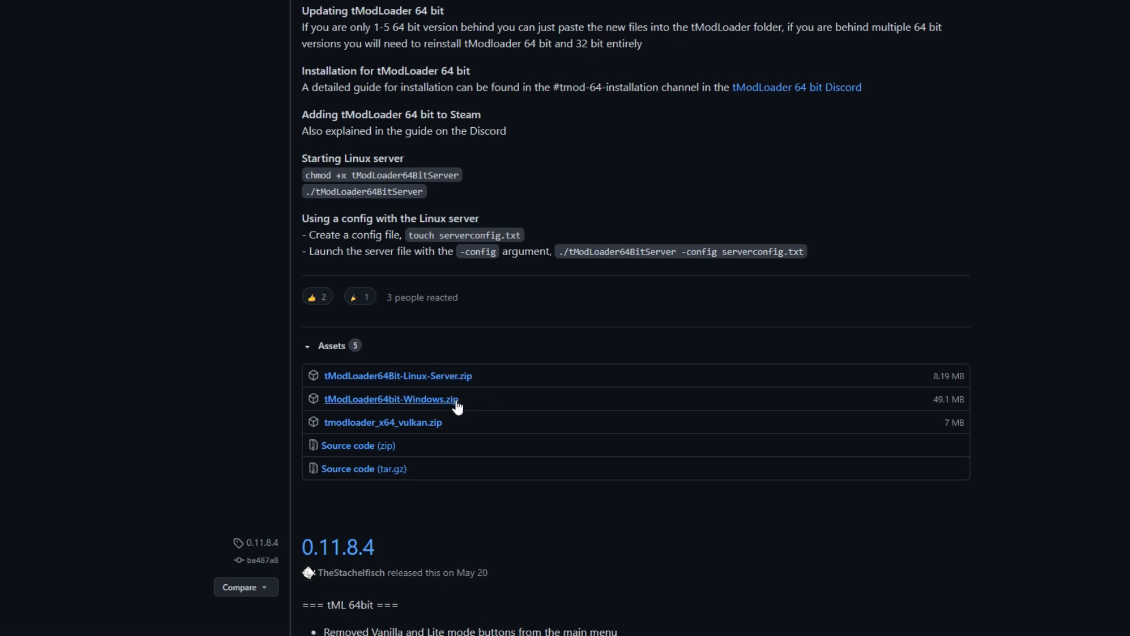
mouse_move(438, 440)
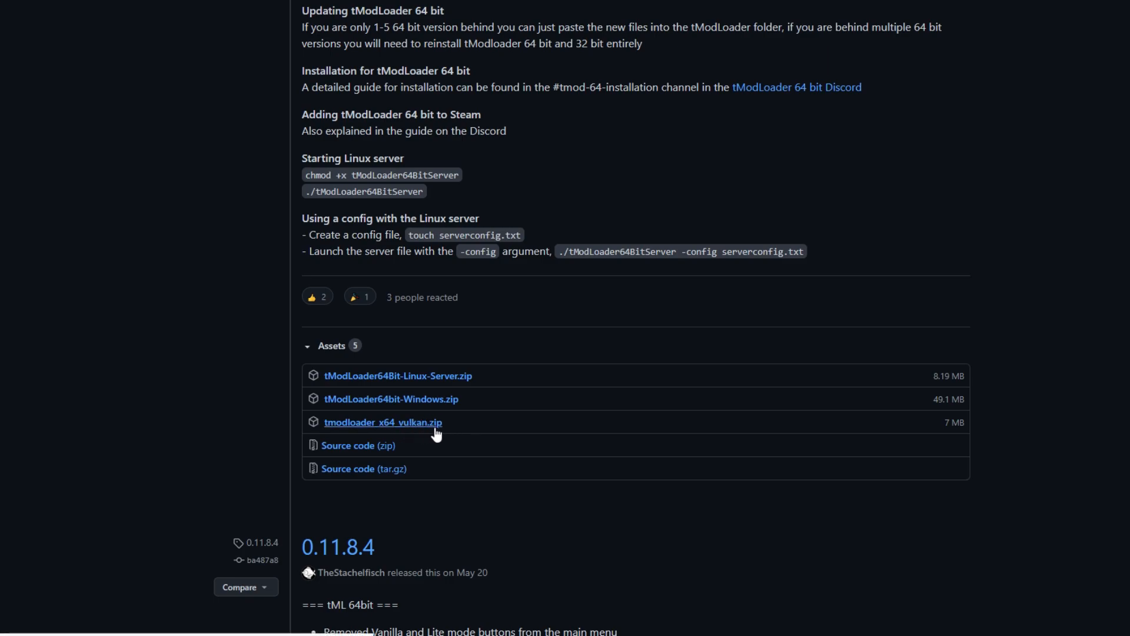
mouse_move(460, 427)
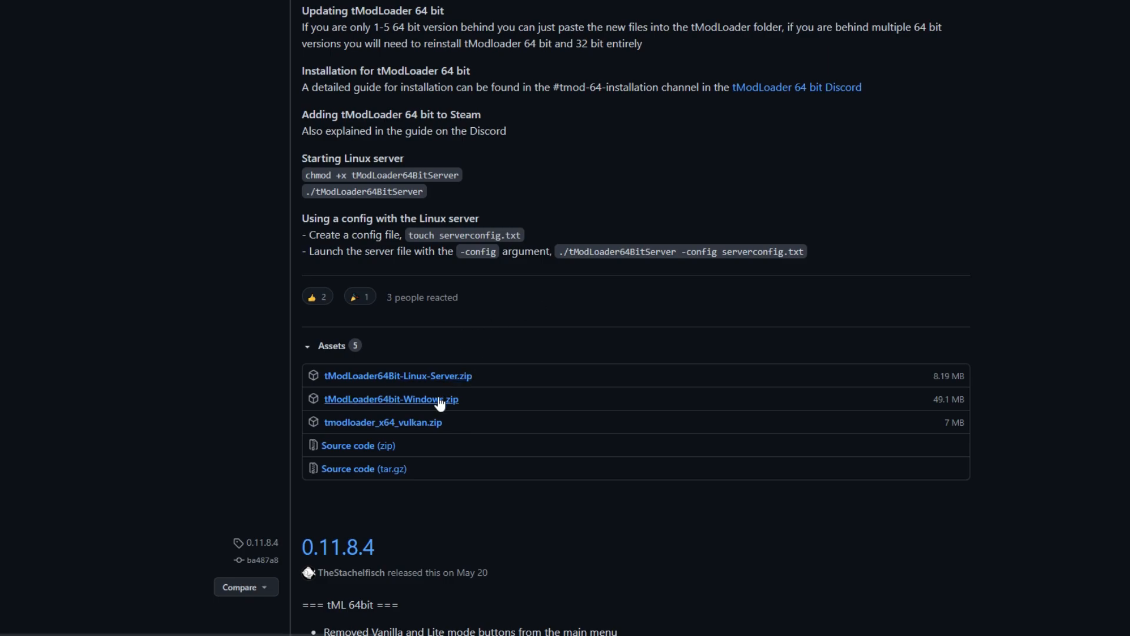
click(390, 400)
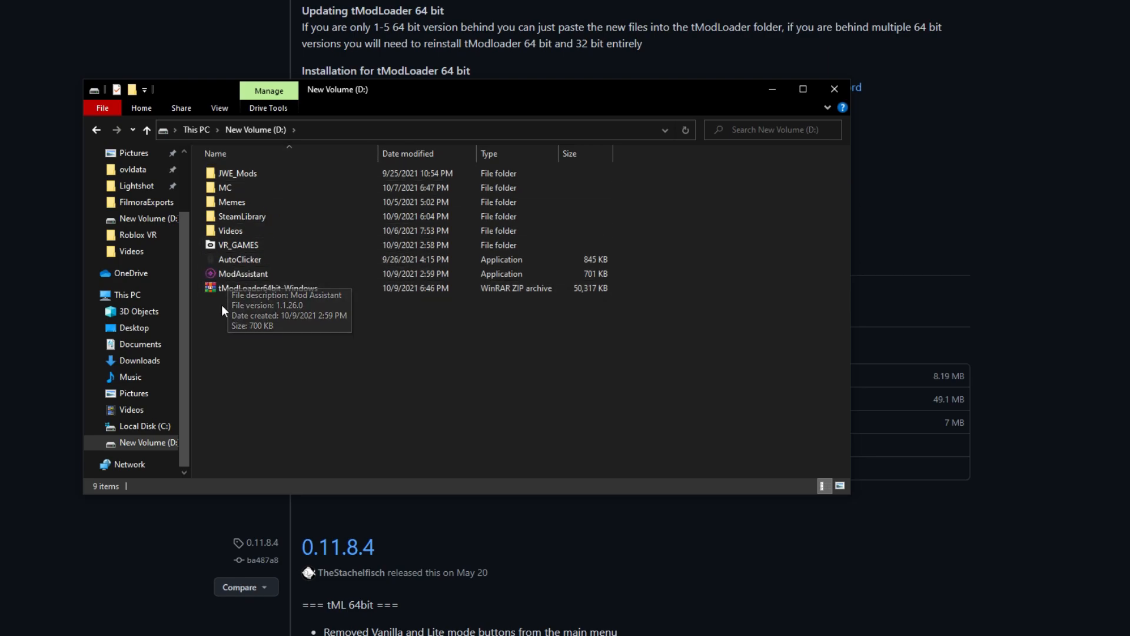
- Open the downloaded zip in WinRAR and browse tModLoader's local install folder via Steam's Manage menu
click(268, 288)
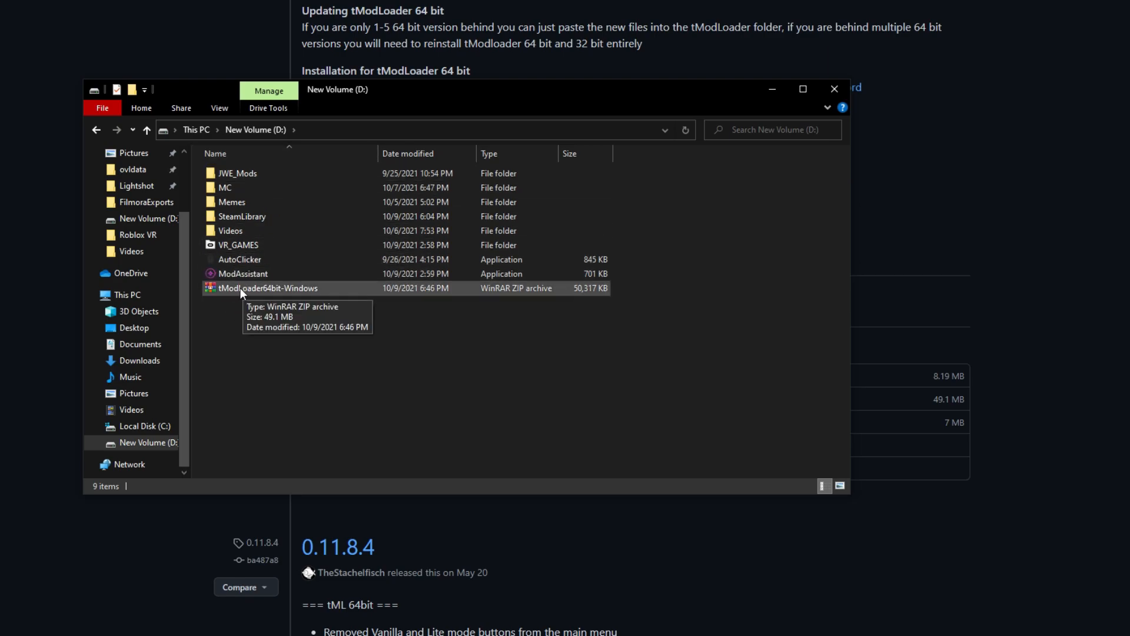
click(269, 287)
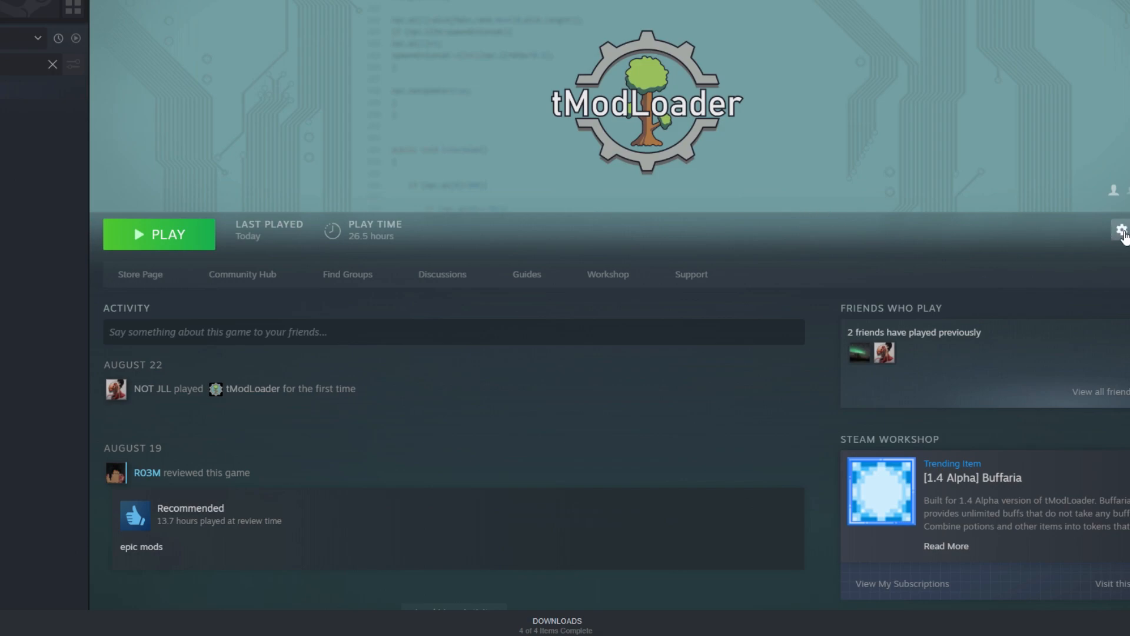
mouse_move(1109, 264)
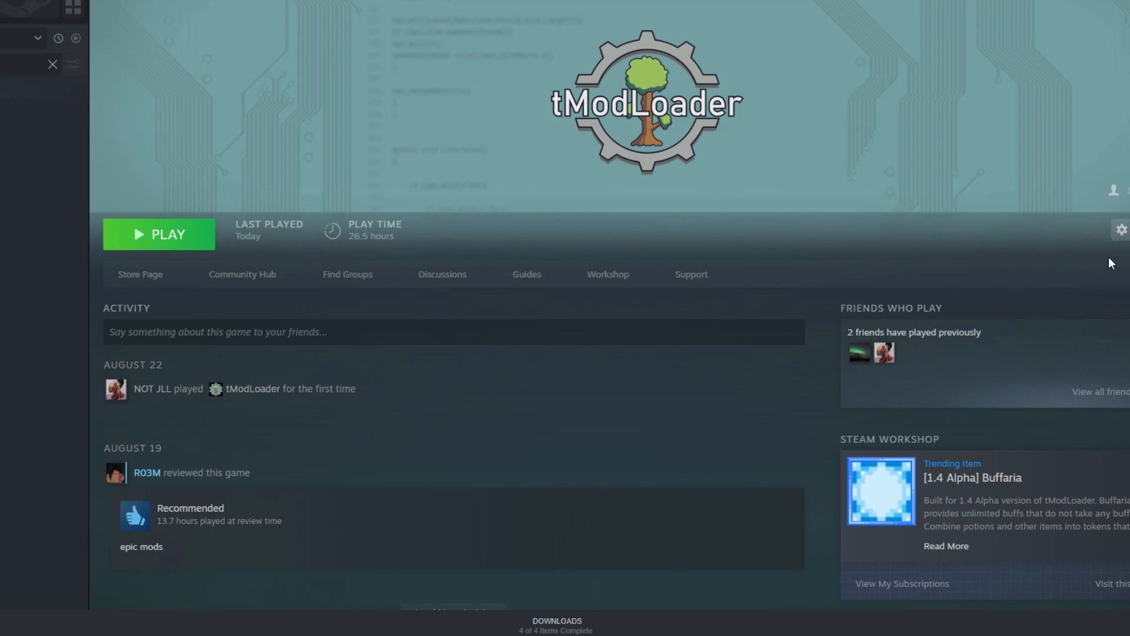
click(1121, 229)
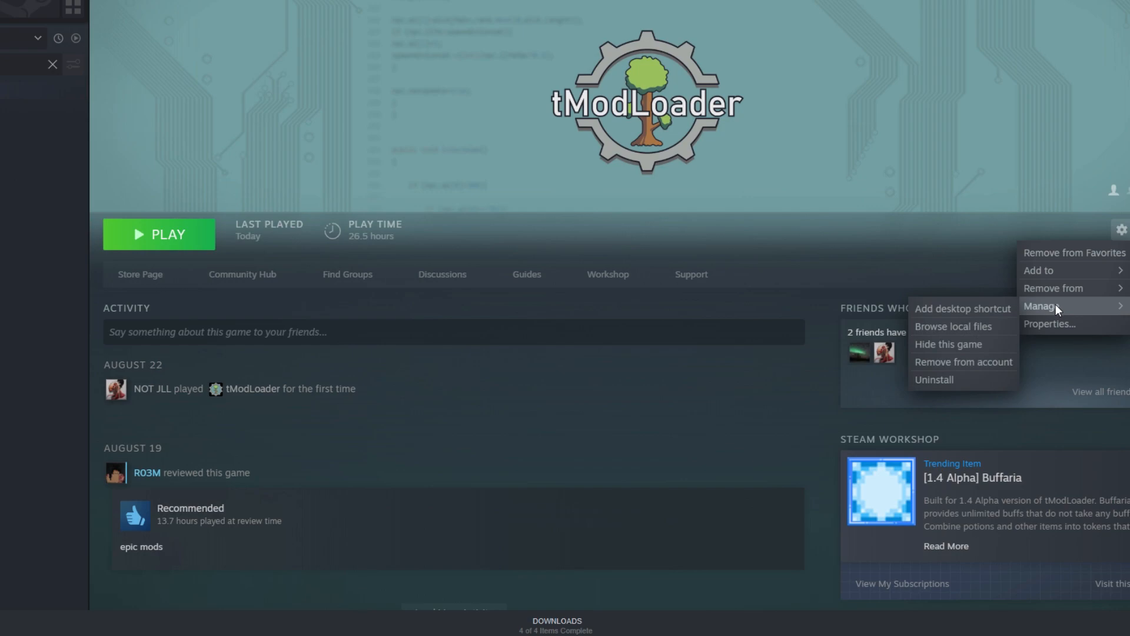
mouse_move(963, 327)
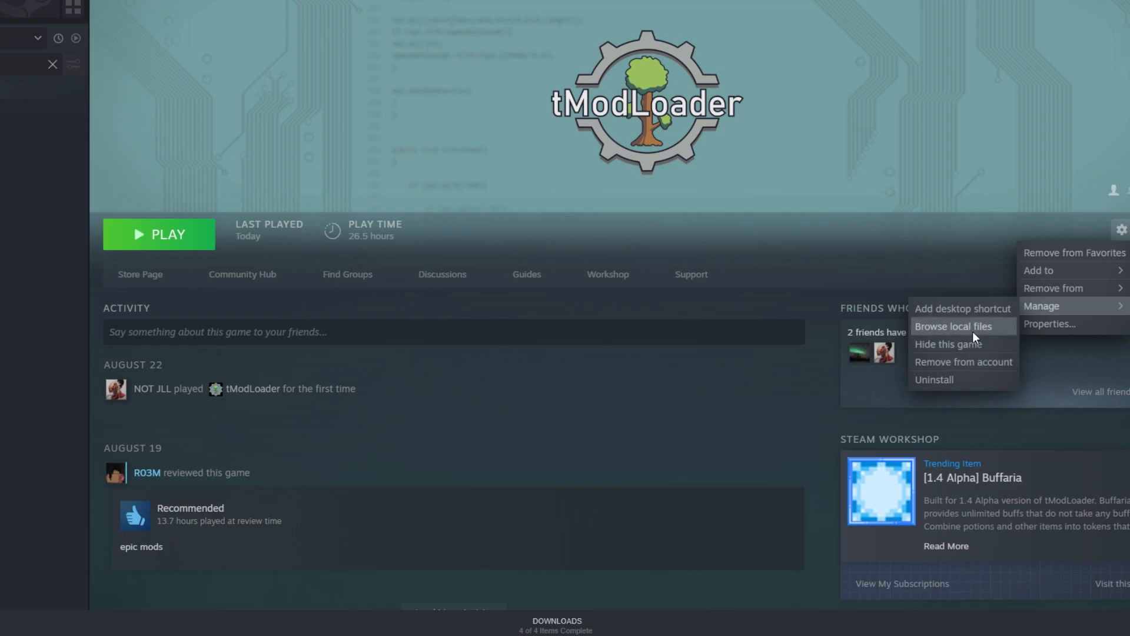
click(955, 326)
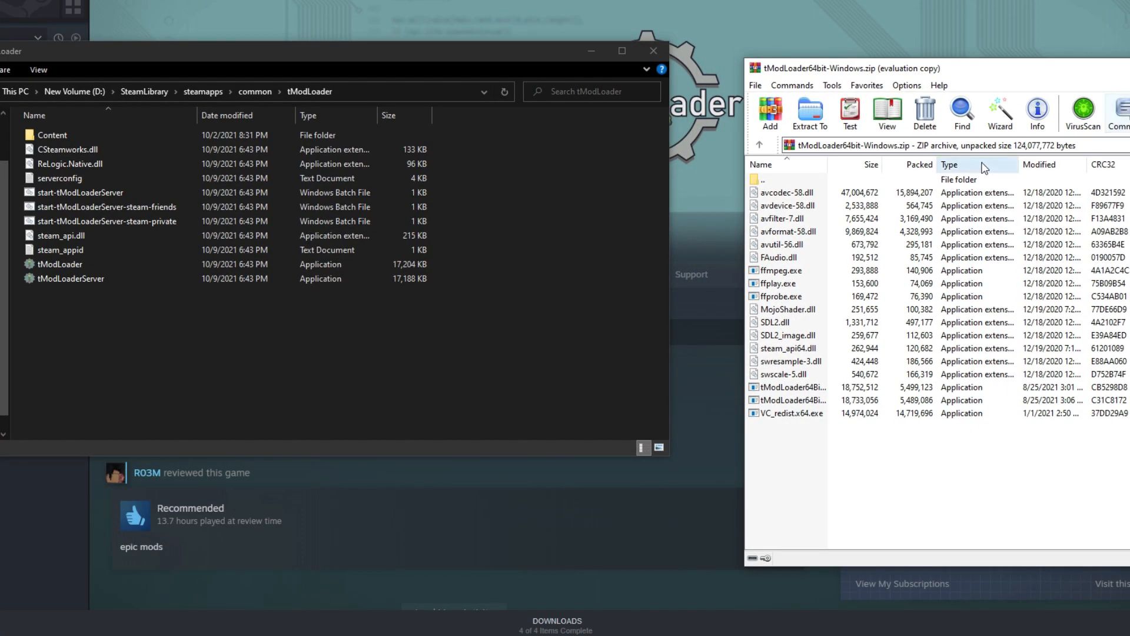
- Select all 18 files of the 64-bit archive in WinRAR for extraction into the install folder
click(778, 283)
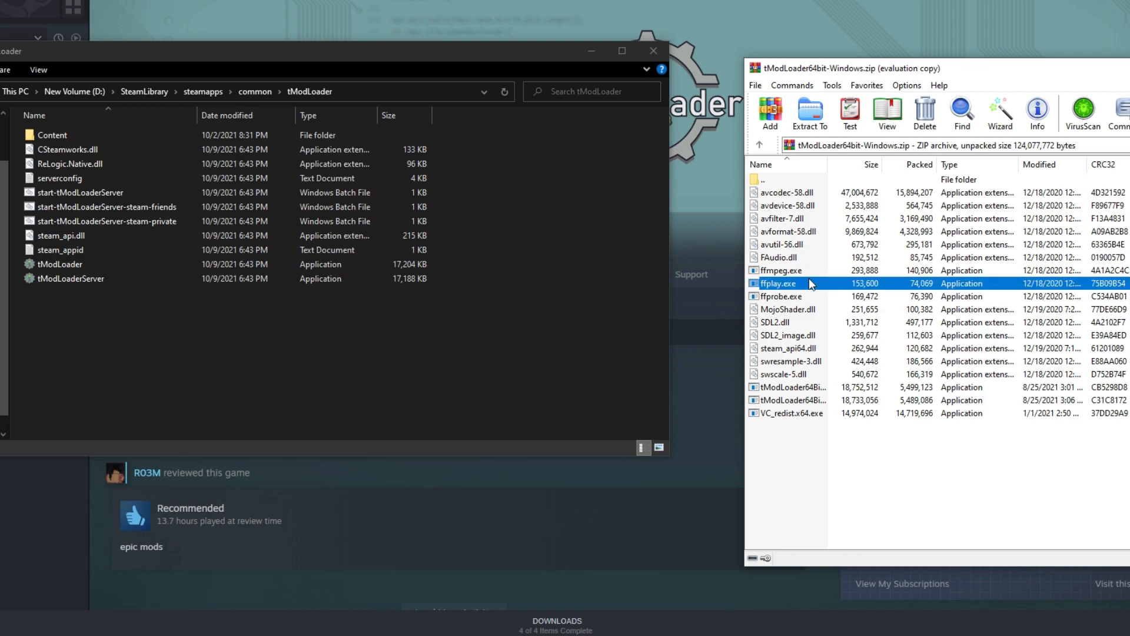
click(778, 282)
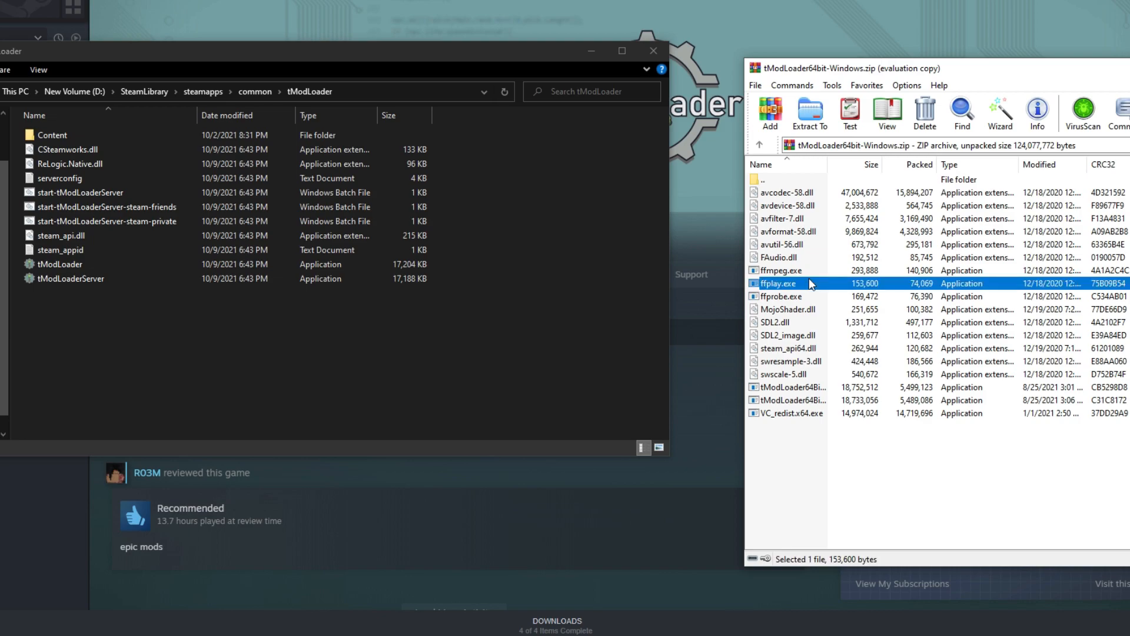
key(ctrl+a)
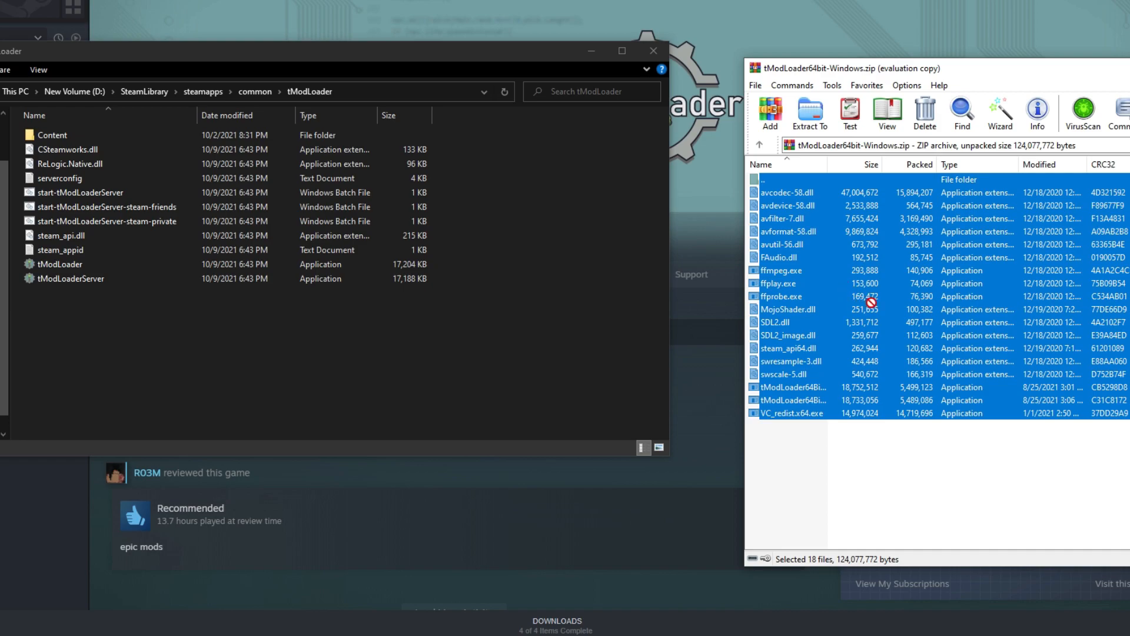
mouse_move(862, 270)
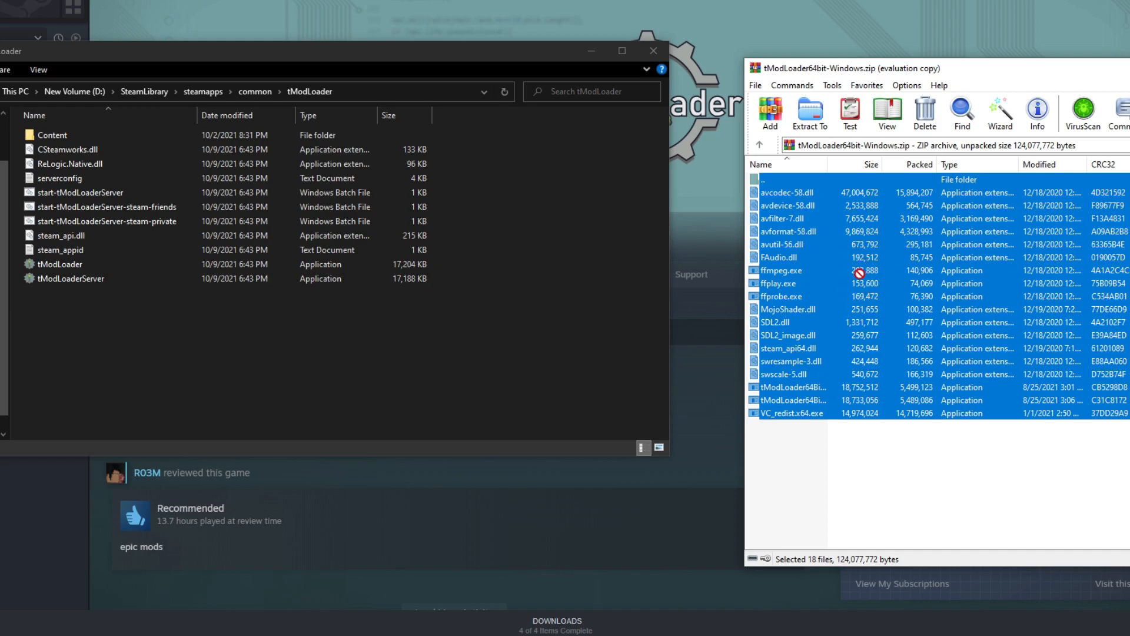
mouse_move(846, 231)
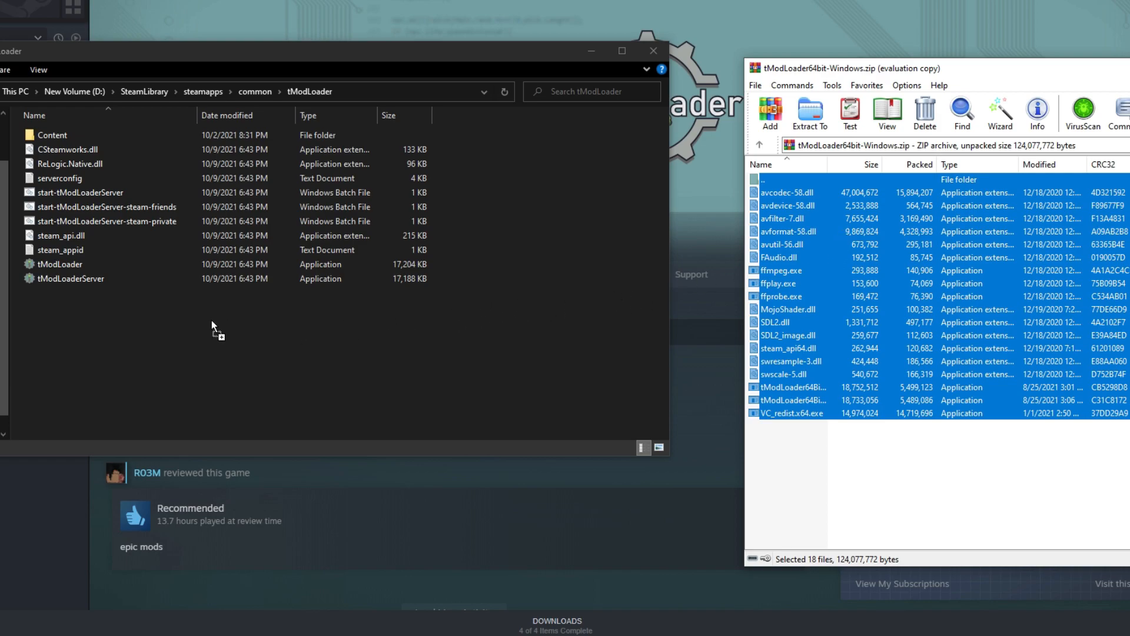
mouse_move(221, 324)
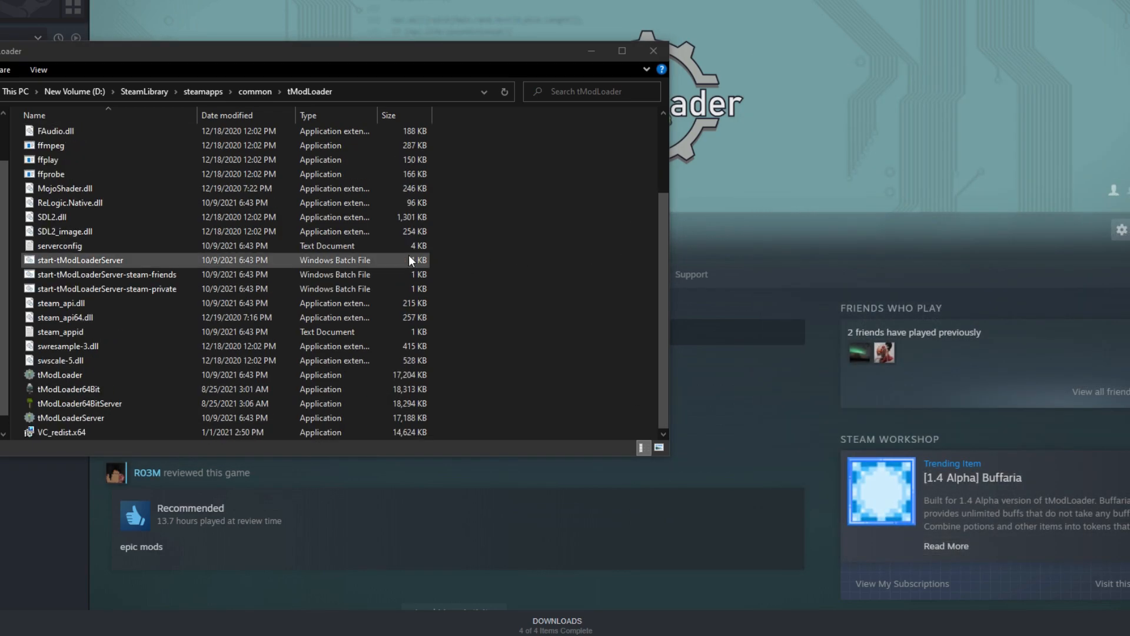
- Show tModLoader64Bit's Properties Security details and select its full Object name path for copying
click(64, 388)
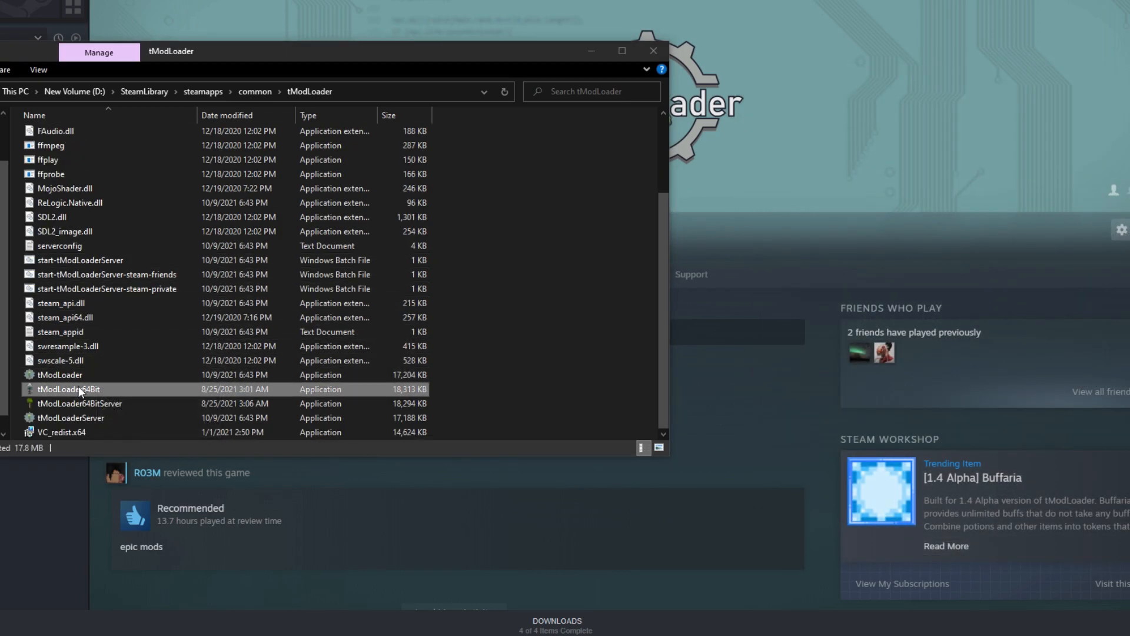
right_click(69, 389)
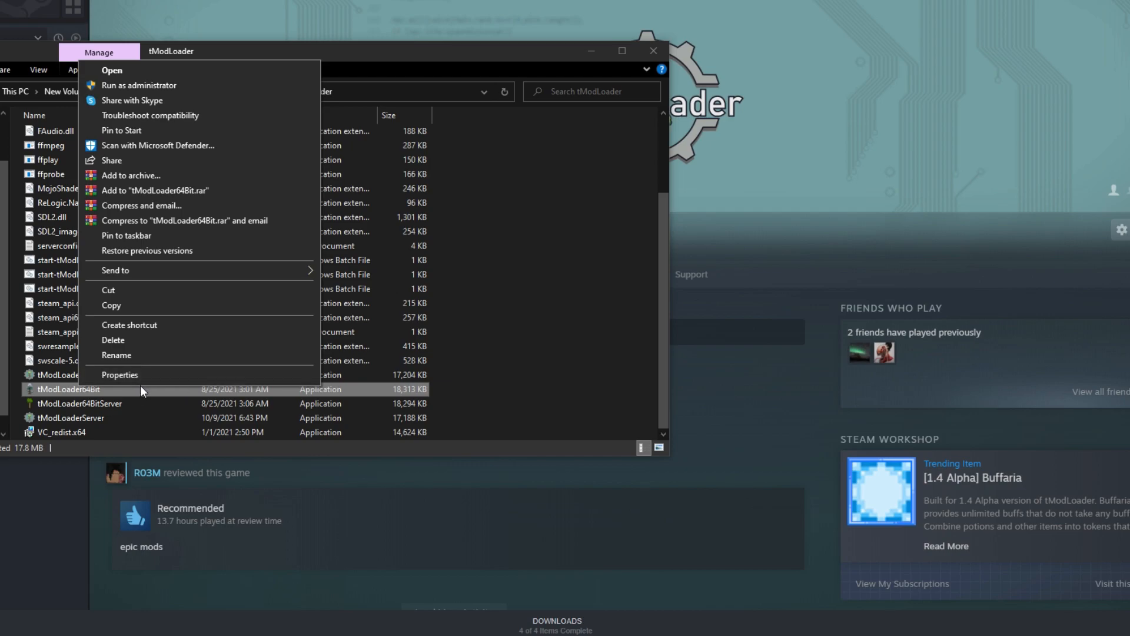
mouse_move(36, 384)
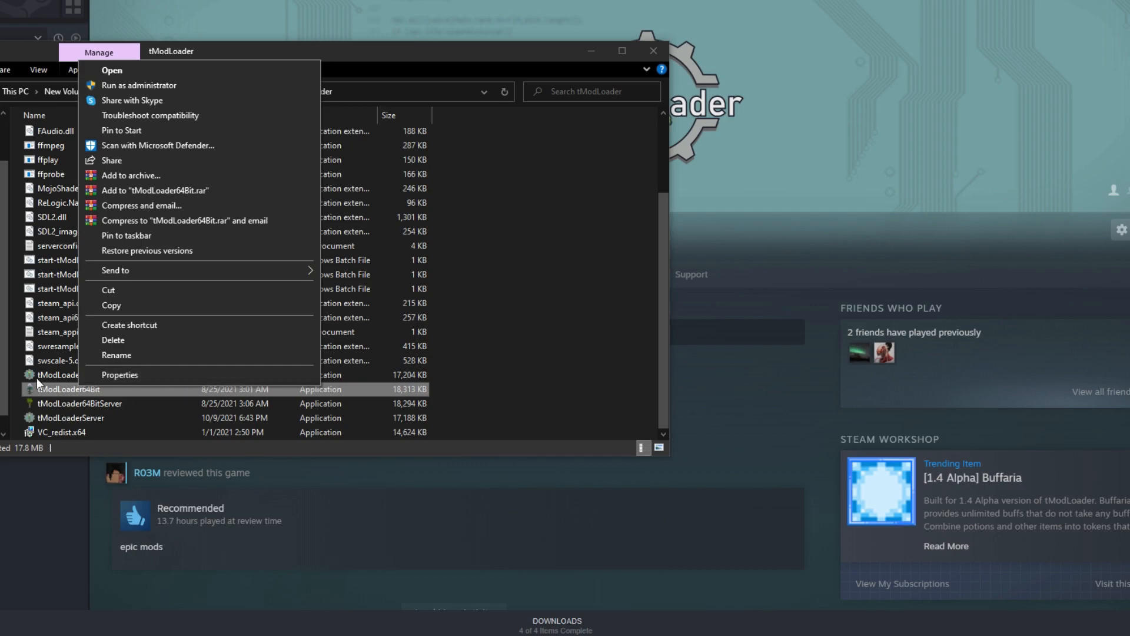
click(120, 374)
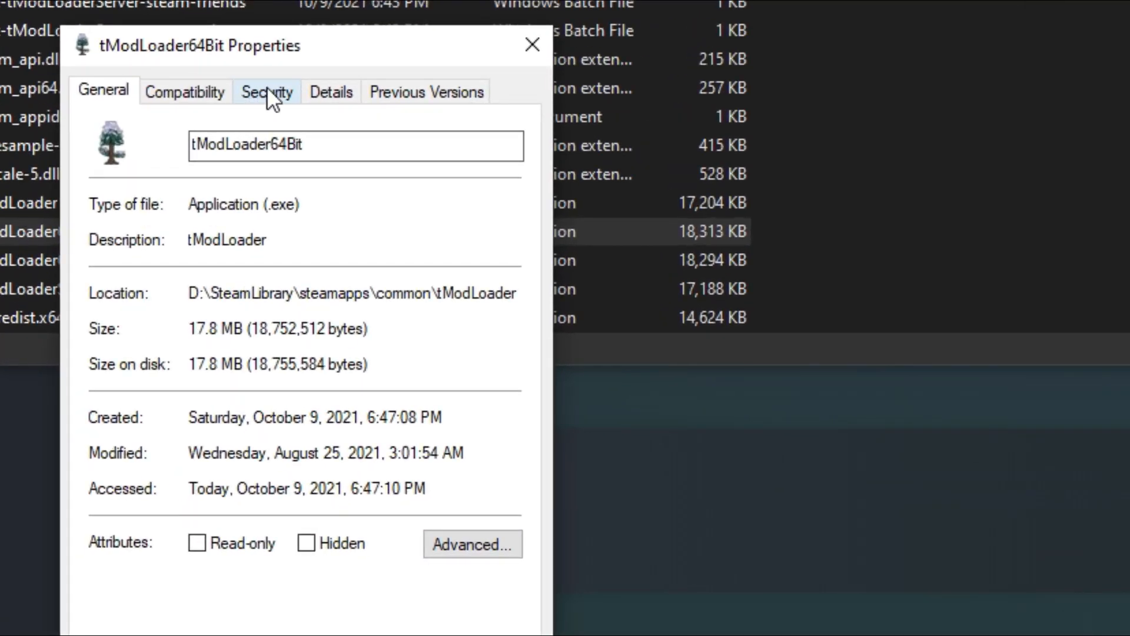
click(266, 91)
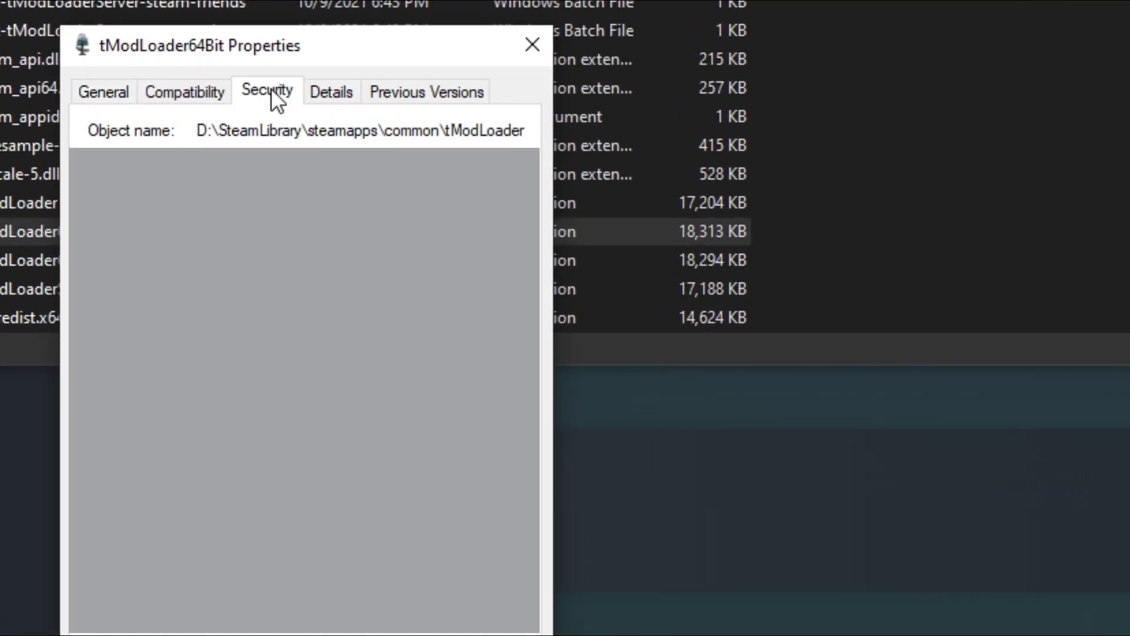
mouse_move(96, 141)
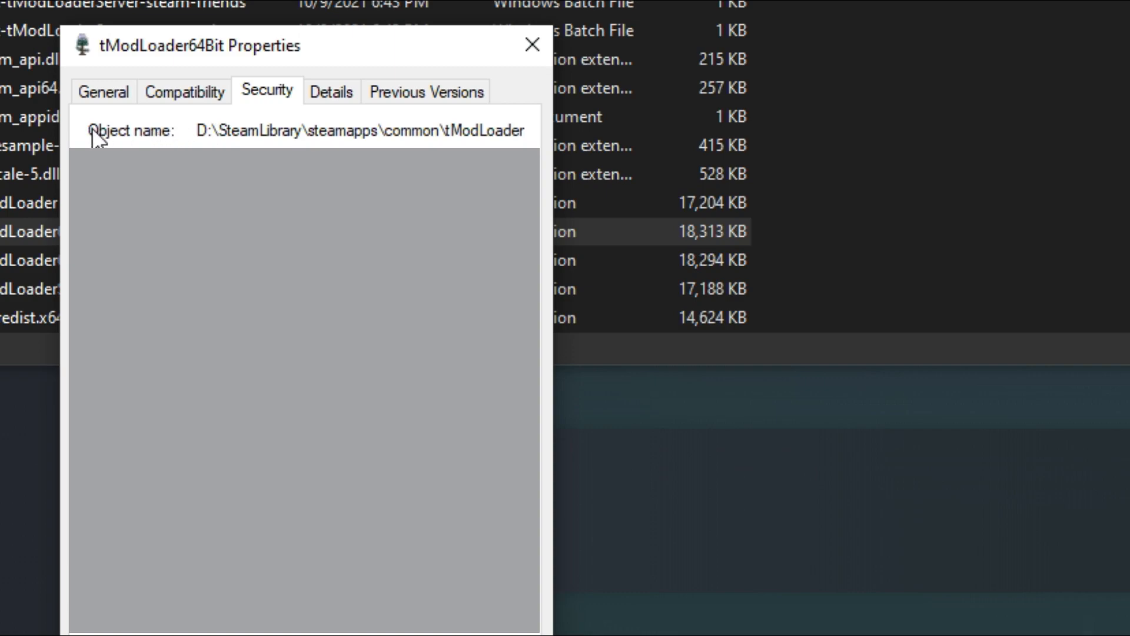
mouse_move(215, 146)
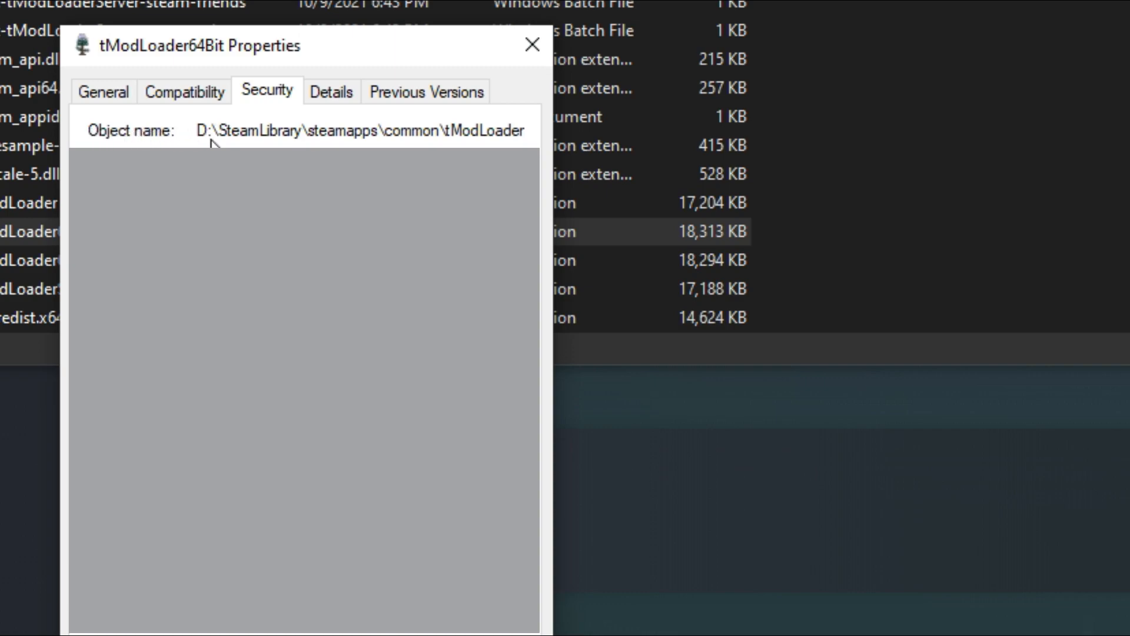
drag(196, 131, 317, 131)
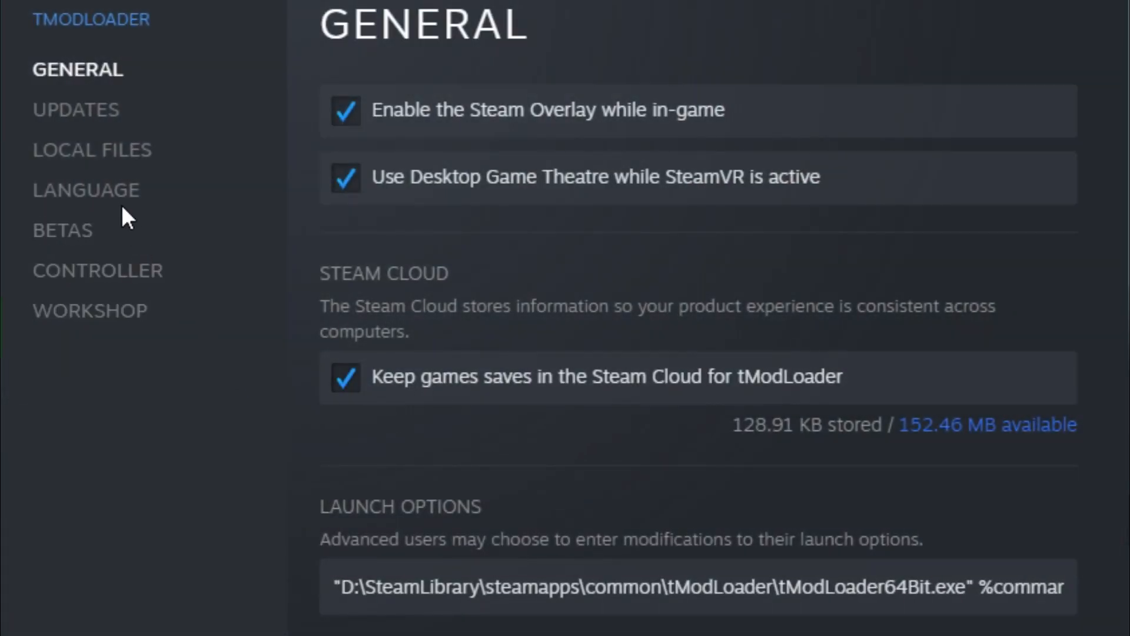
- Replace Launch Options with the quoted tModLoader64Bit.exe path followed by %command%
click(92, 150)
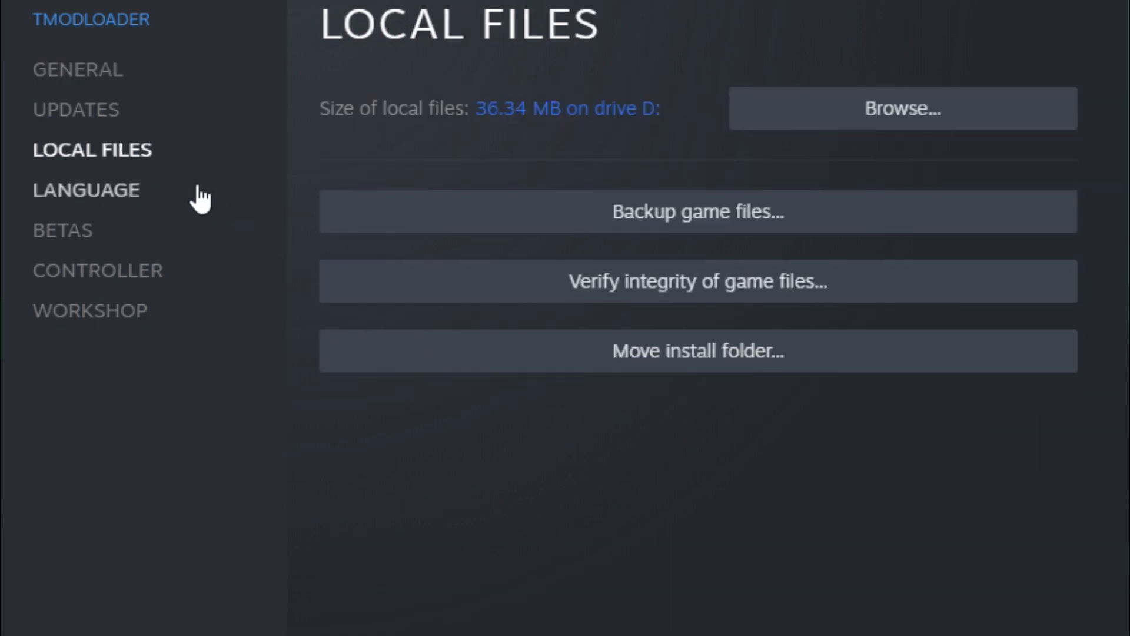
click(77, 69)
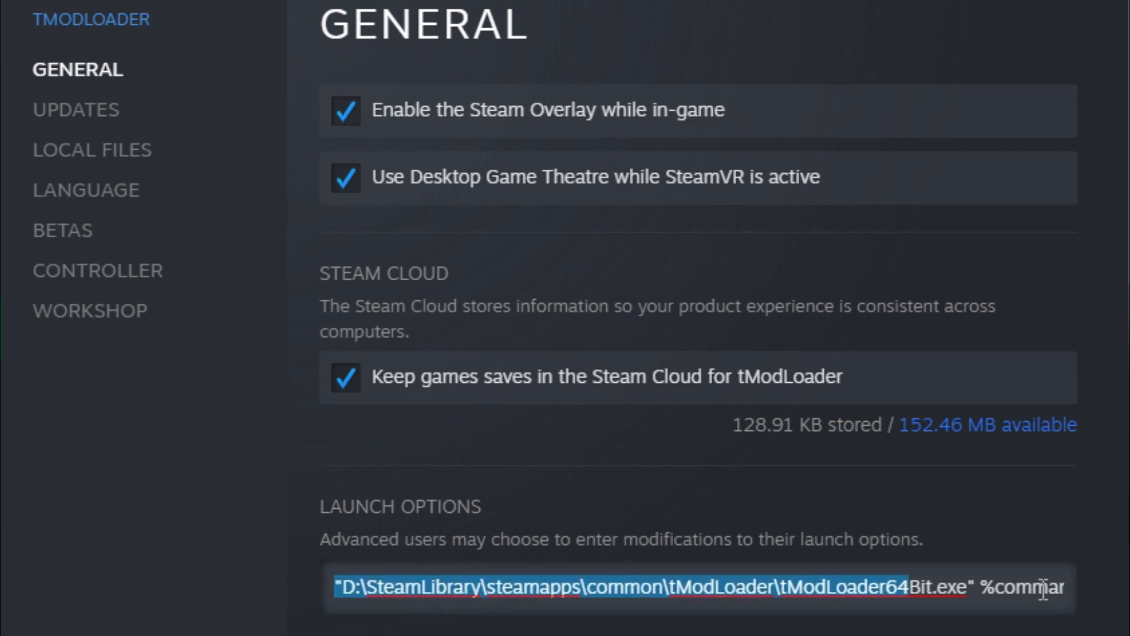
key(Delete)
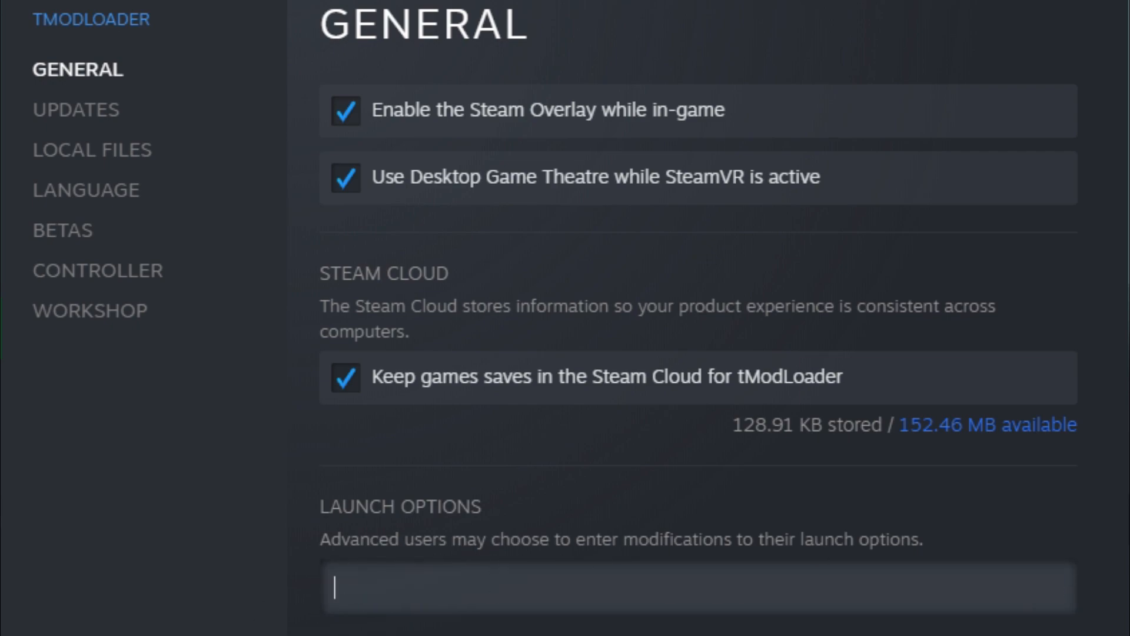
text(")
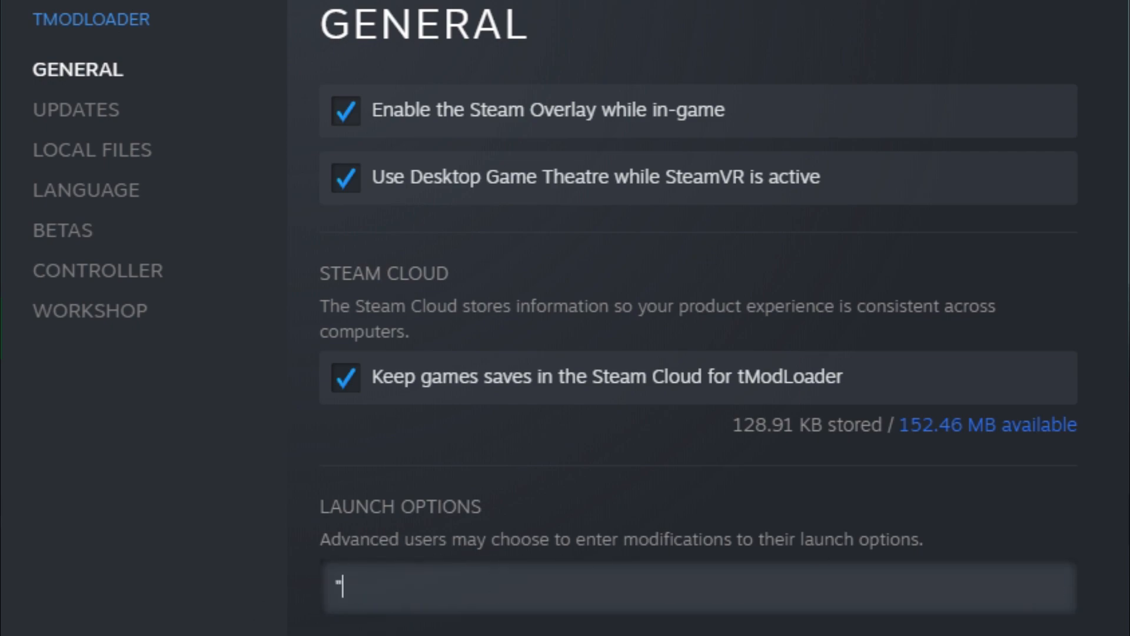
mouse_move(580, 625)
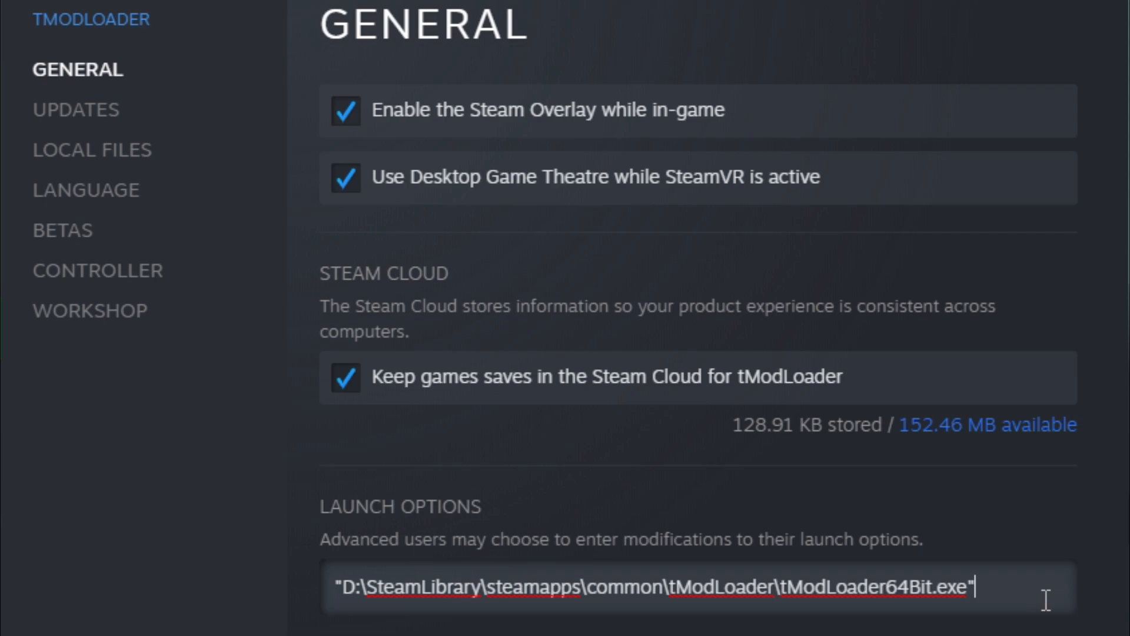
text(%com)
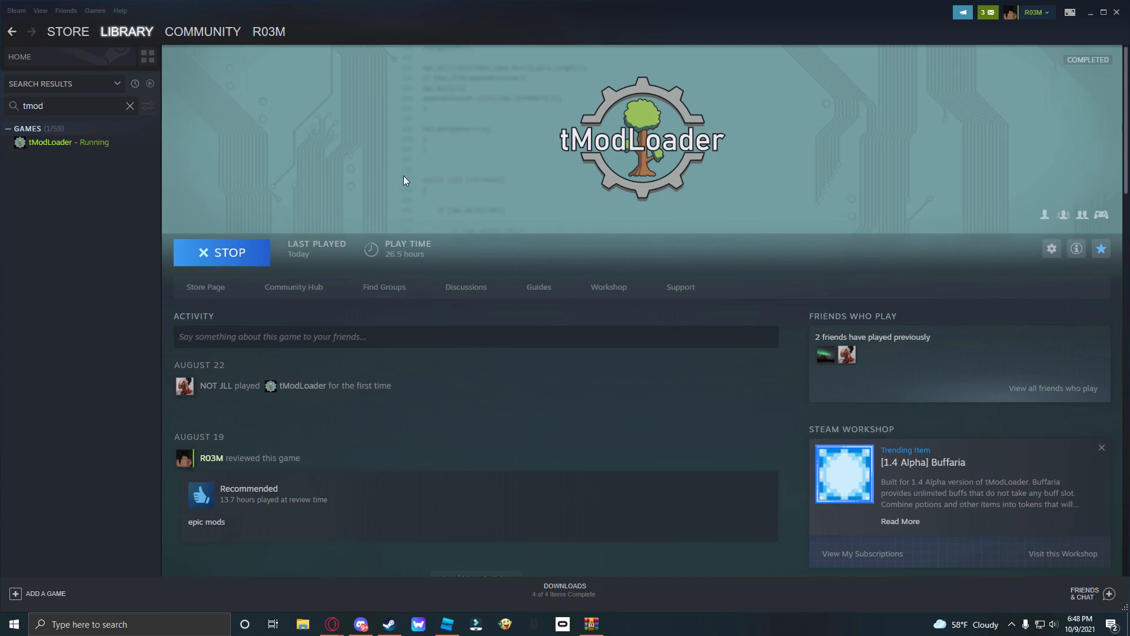
mouse_move(420, 205)
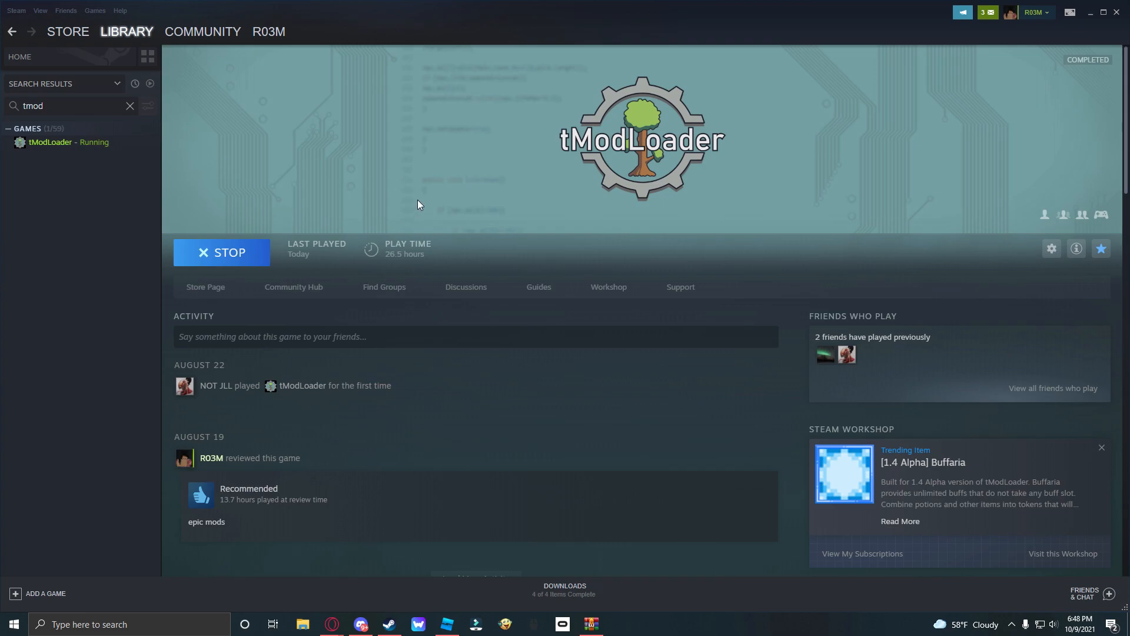